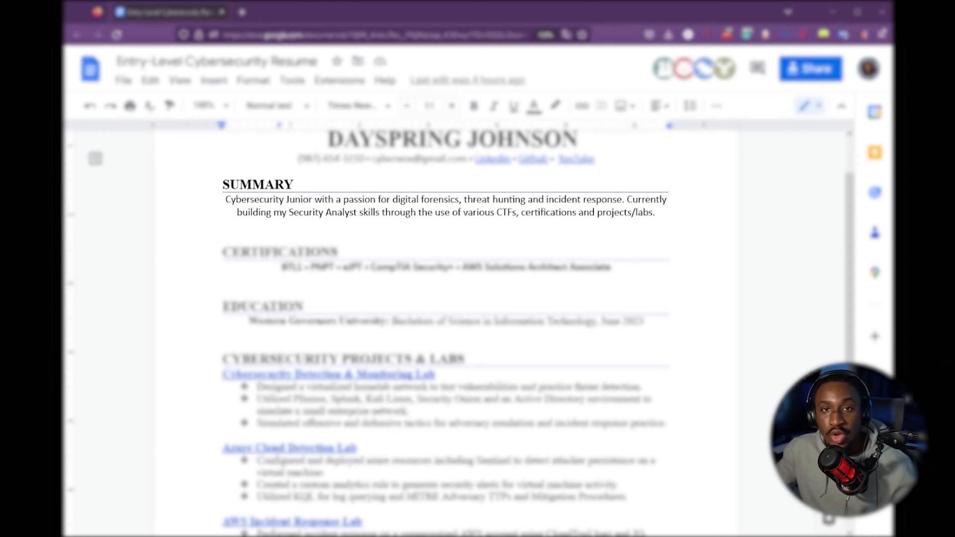
- Scroll the resume down to the four-lab Cybersecurity Projects & Labs section
scroll(down, 3)
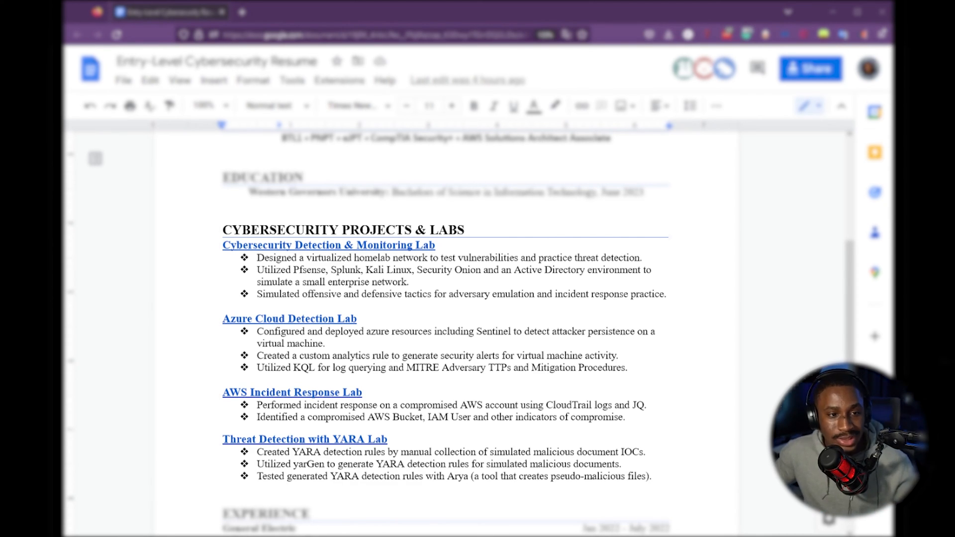
click(329, 246)
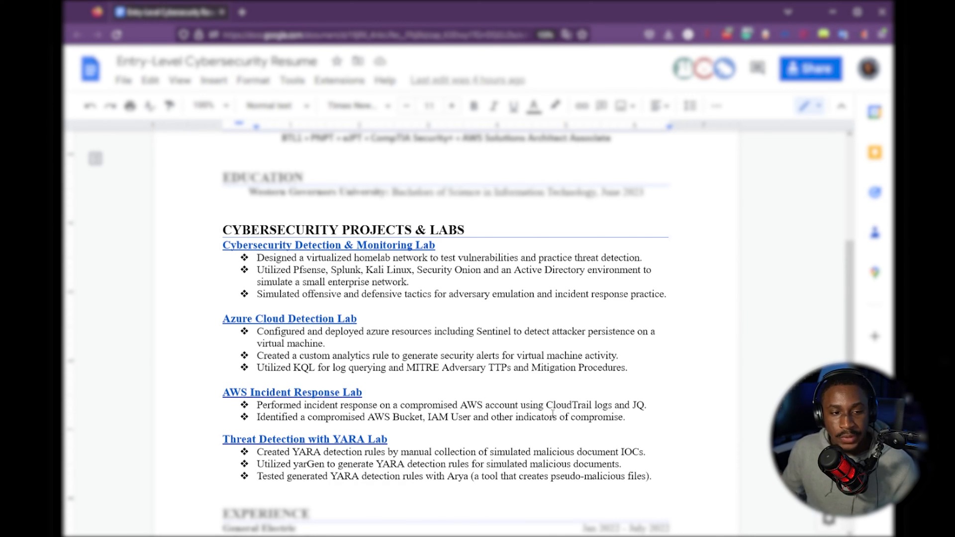
- Scroll down to the Experience section showing the General Electric IT internship bullets
scroll(down, 3)
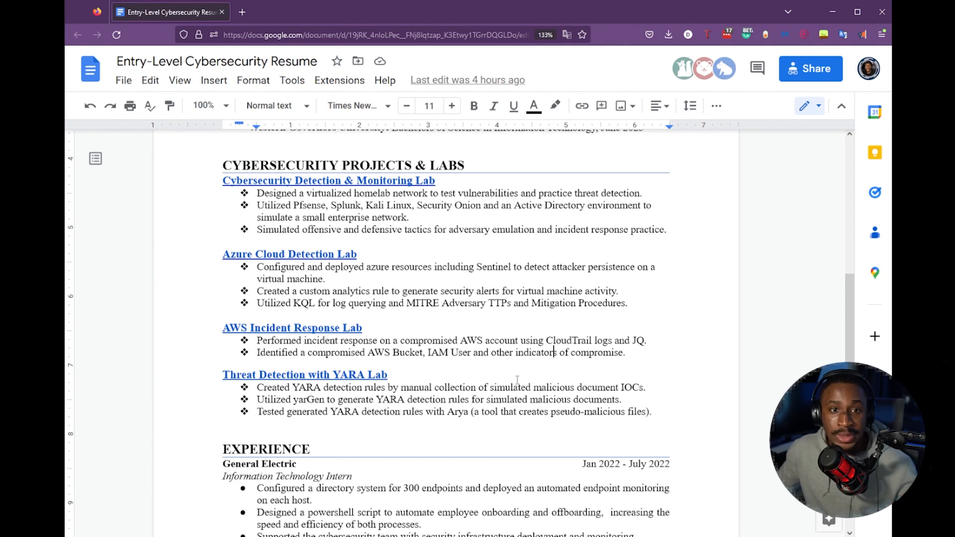
scroll(down, 3)
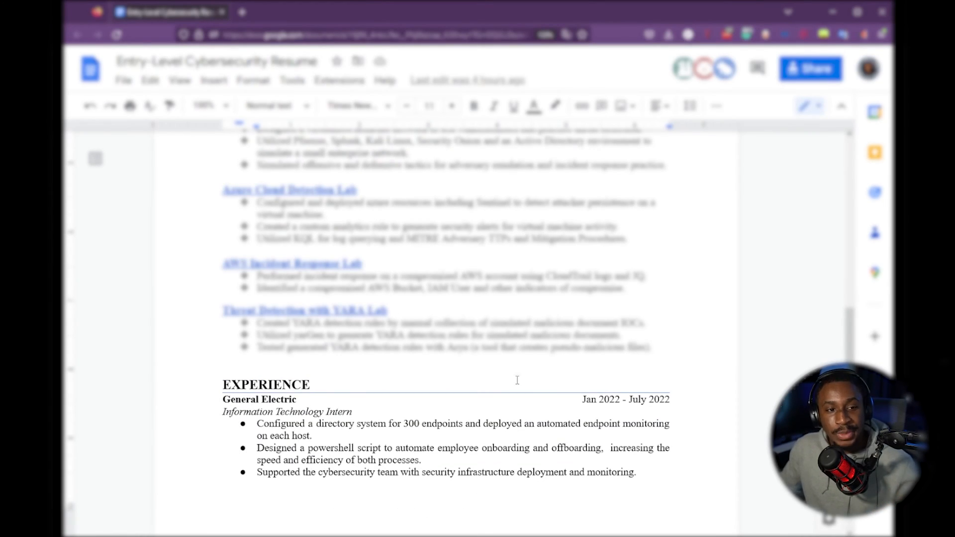